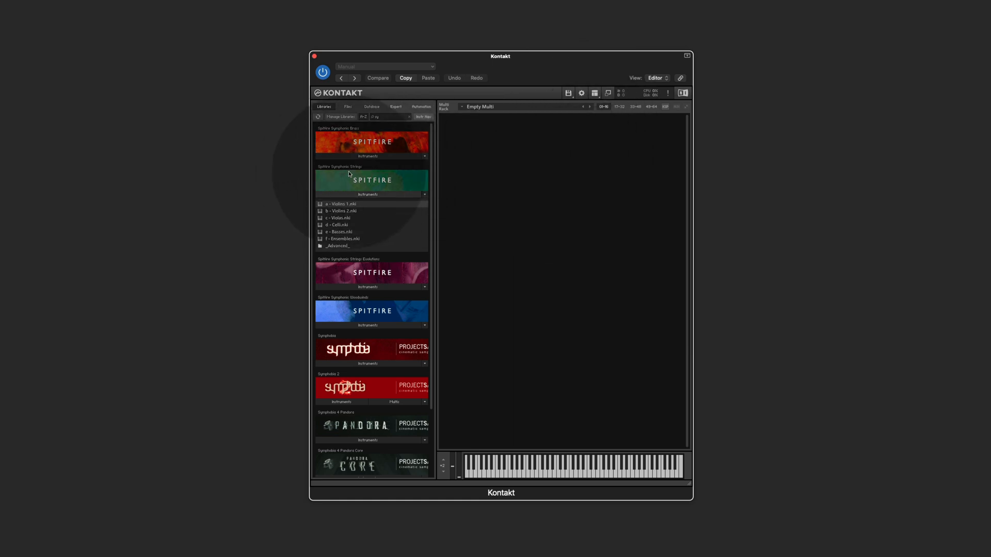
mouse_move(364, 175)
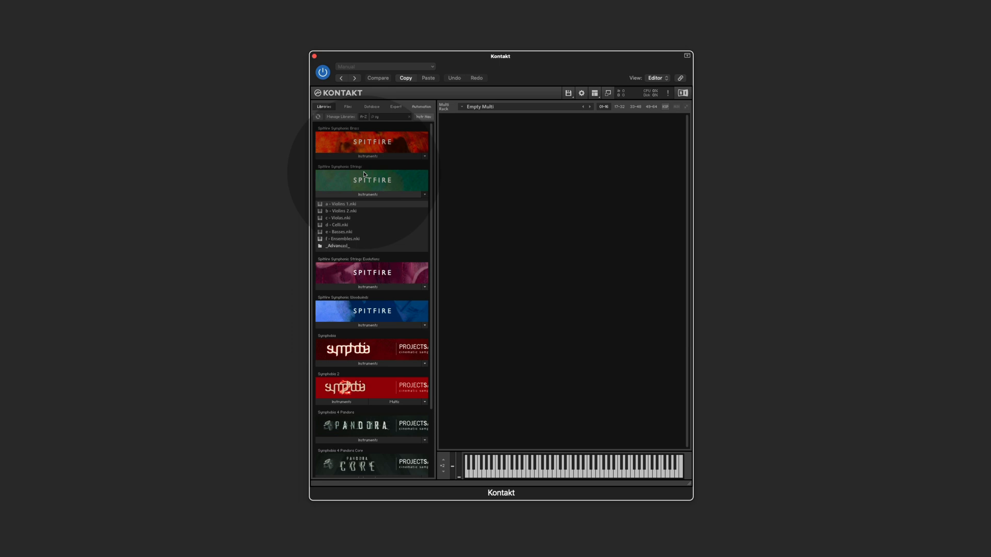
mouse_move(351, 251)
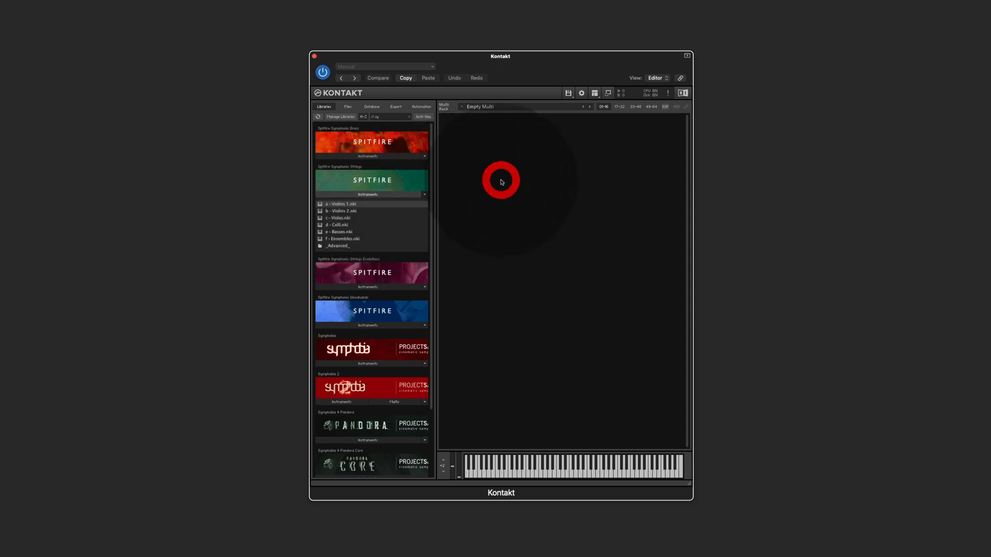
Load 'a - Violins 1.nki' into the rack and set its articulation mode to Locked to UACC KS.
double_click(339, 203)
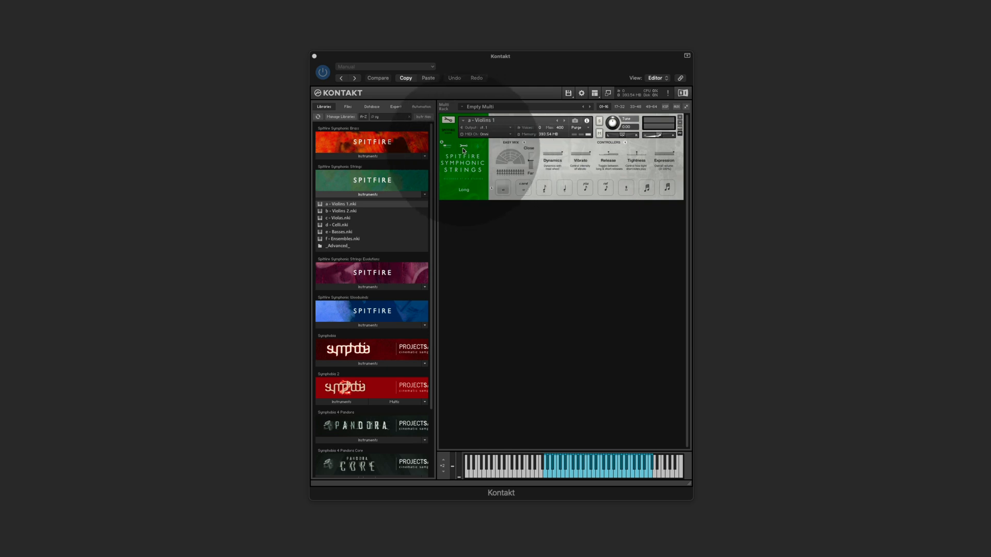
mouse_move(464, 154)
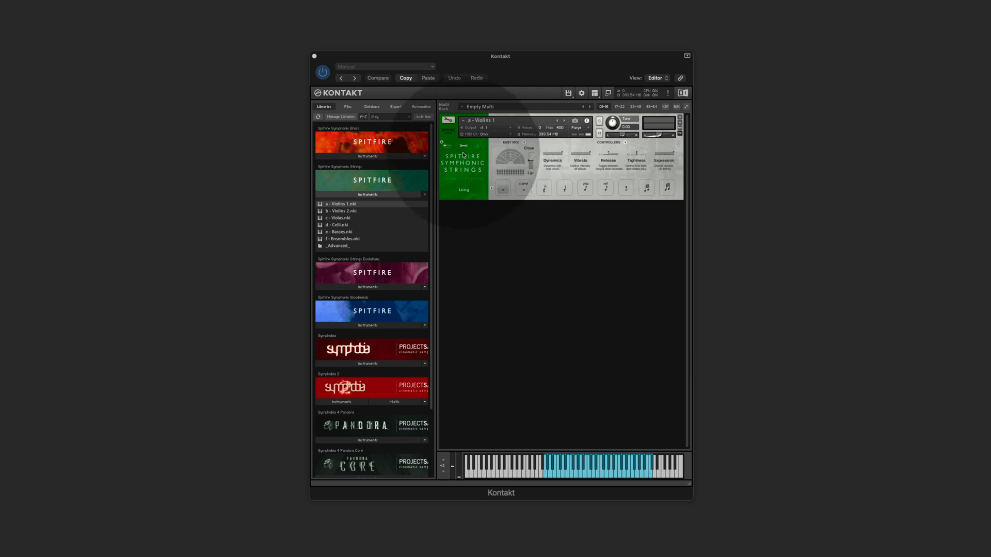
click(463, 146)
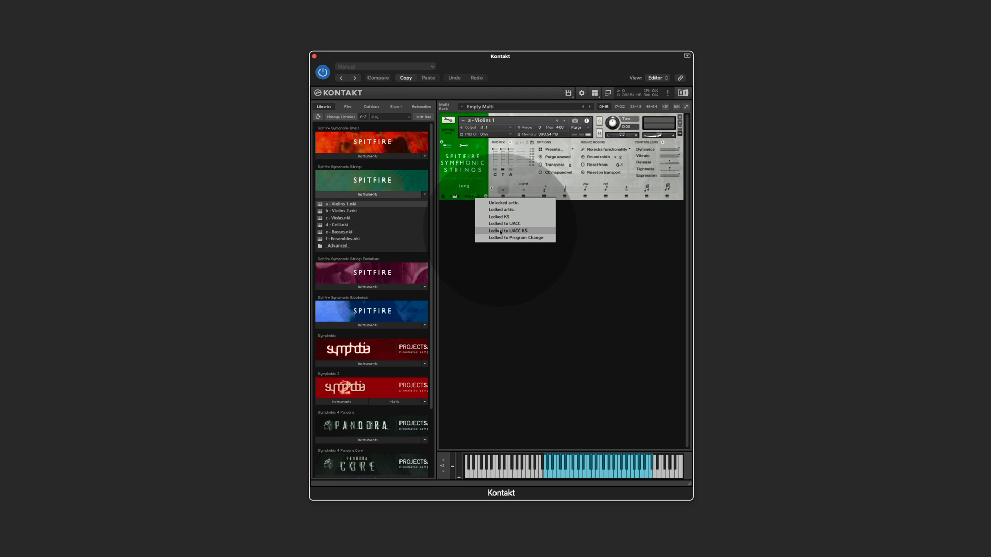
click(505, 230)
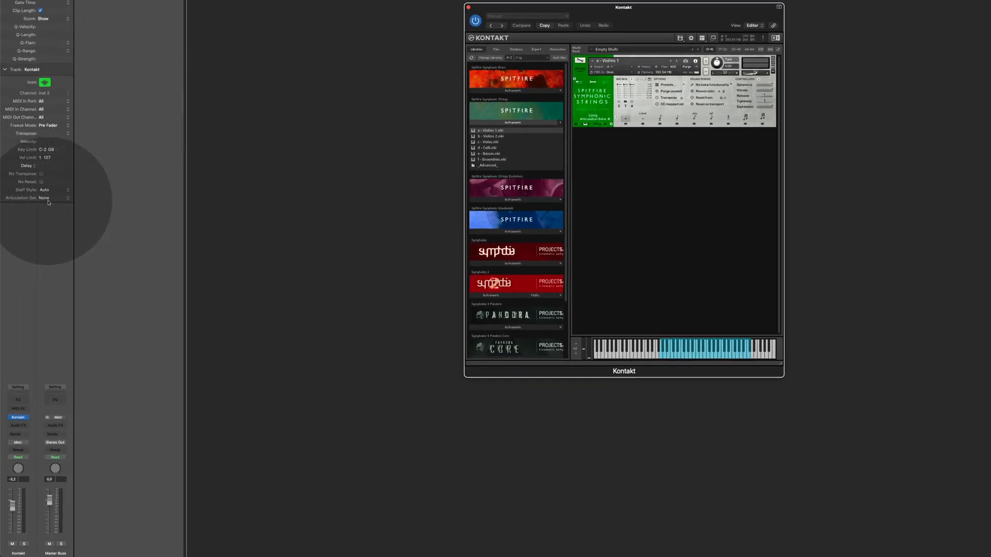
Choose Art Conductor Logic > Spitfire Audio > Symphonic Strings > Patches > SFSS Violins 1 CB as the track's articulation set.
click(46, 201)
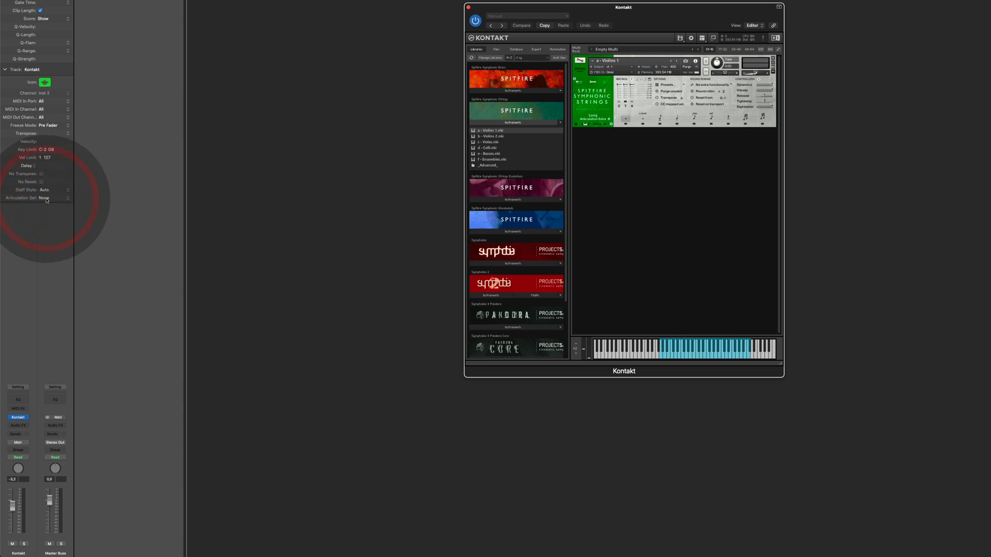
click(47, 198)
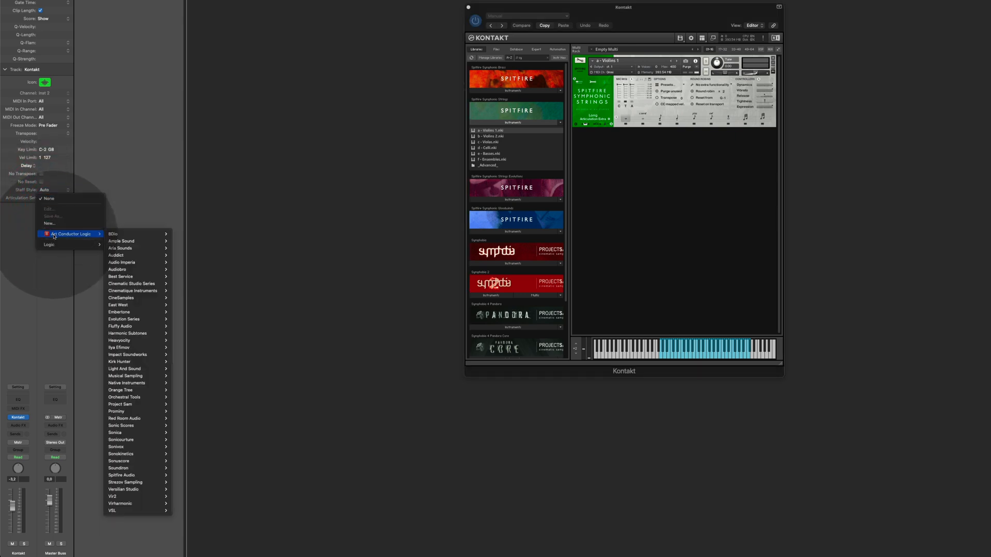
mouse_move(123, 319)
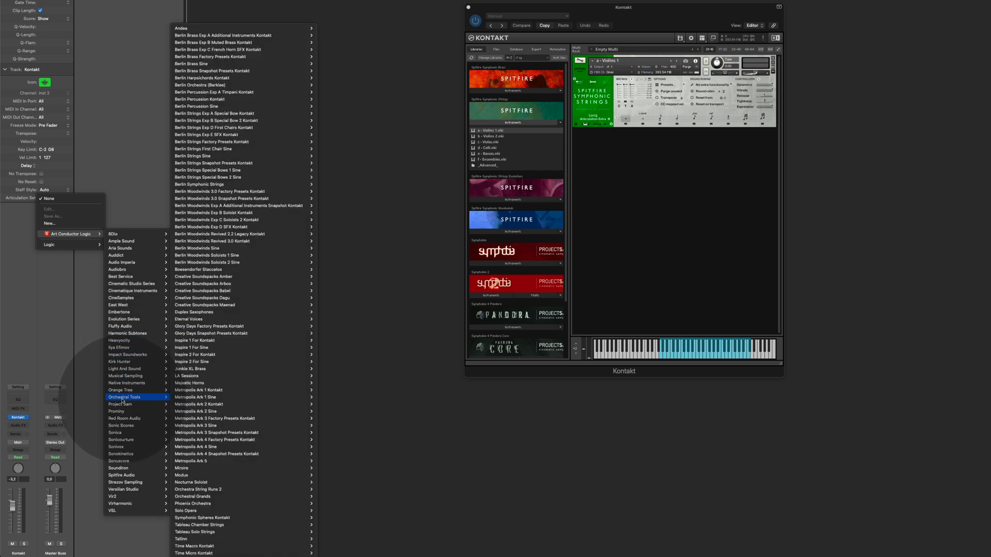
mouse_move(123, 447)
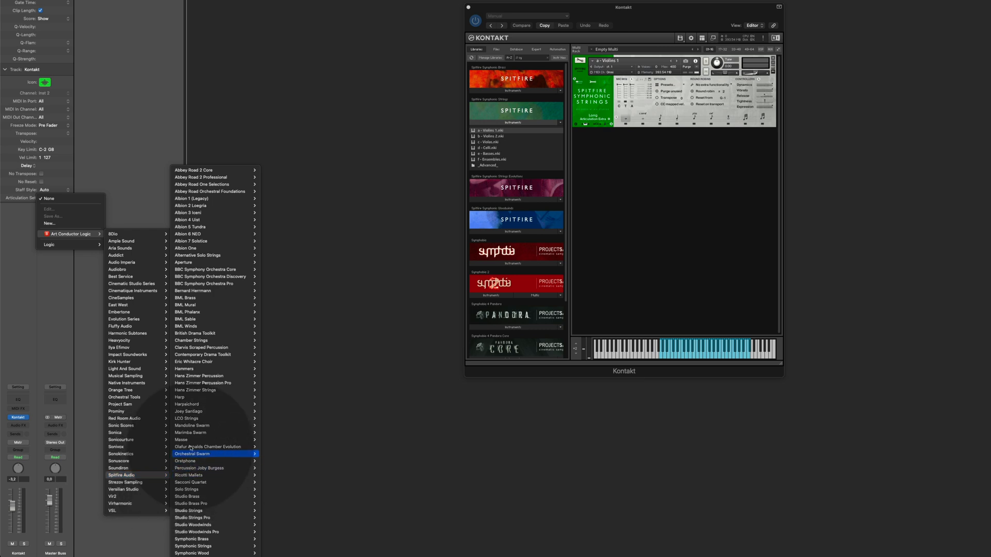
mouse_move(197, 539)
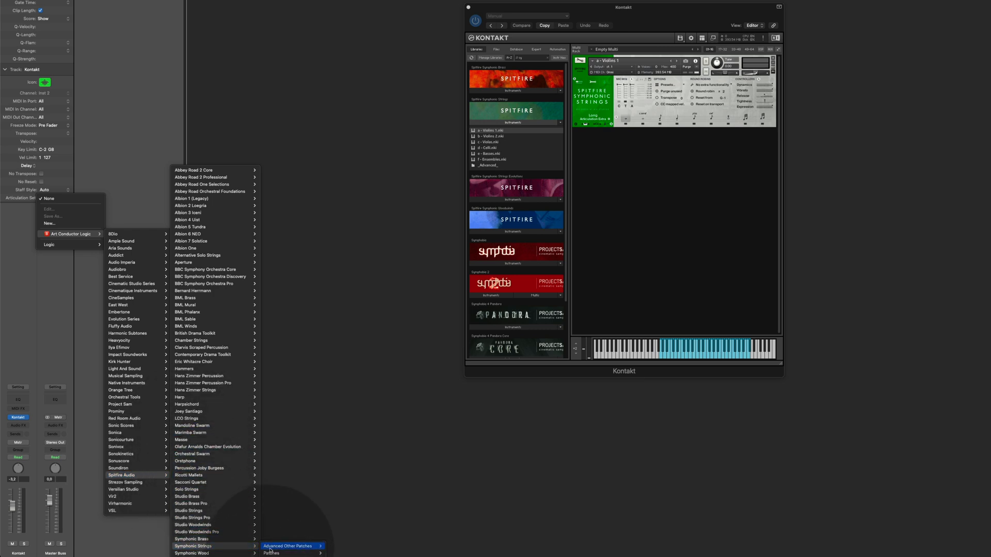
click(271, 553)
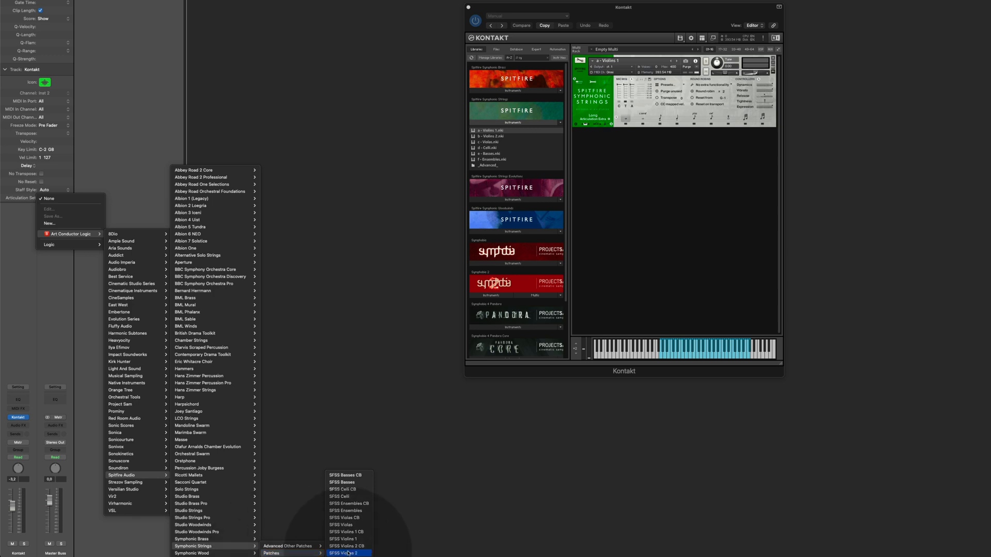
mouse_move(348, 532)
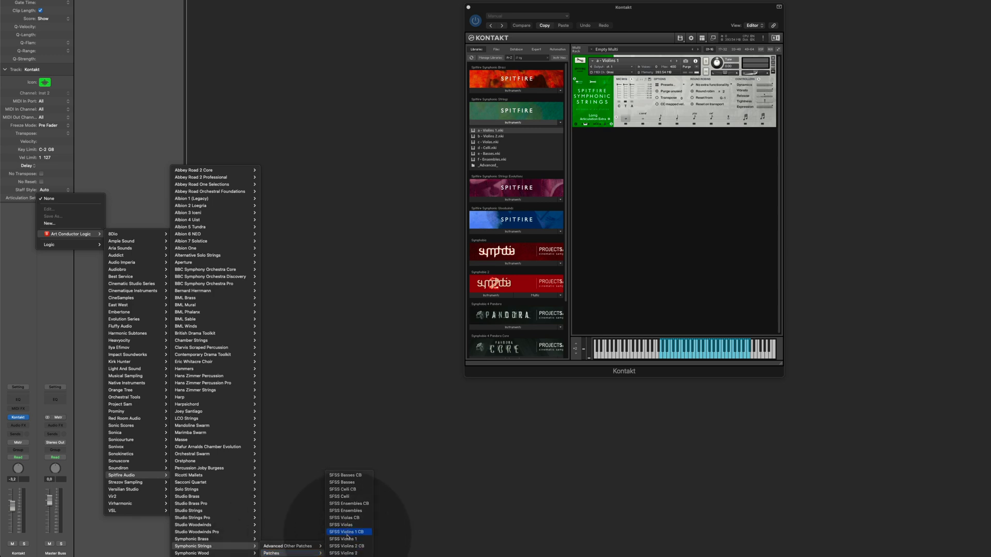
click(347, 532)
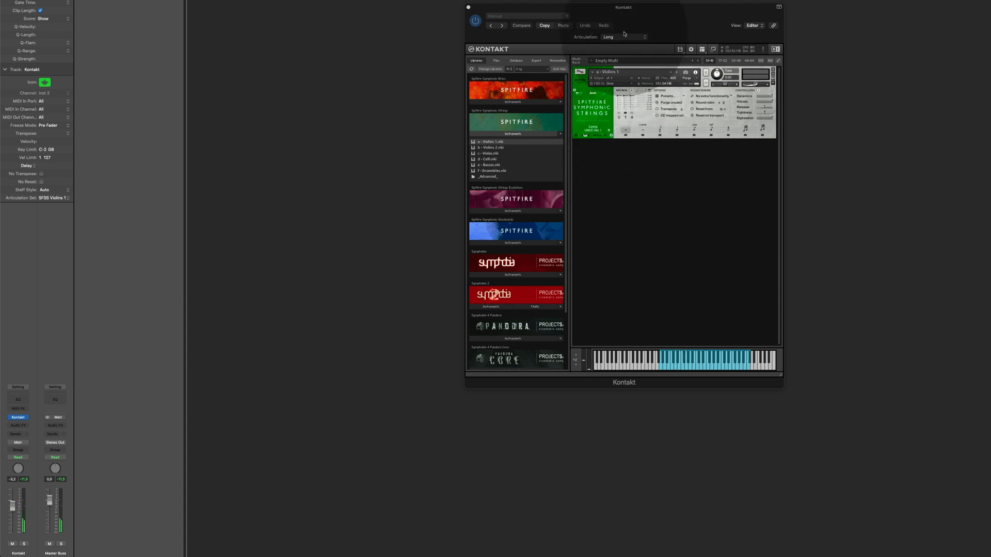
Switch the Violins 1 patch to Pizzicato from the plug-in header's Articulation list.
click(625, 36)
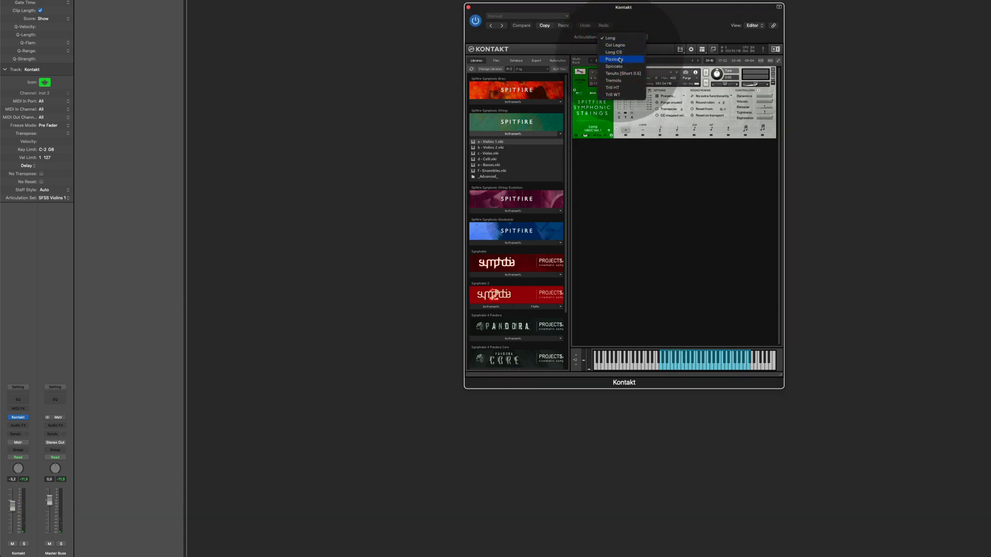
click(614, 59)
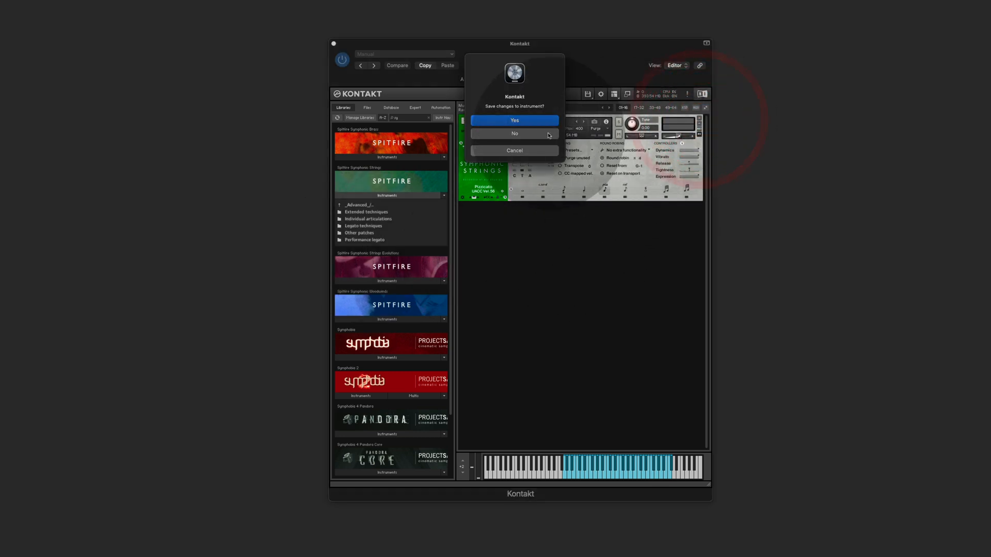
Remove Violins 1 without saving, then load the Core and Decorative techniques patches from Extended techniques.
click(514, 133)
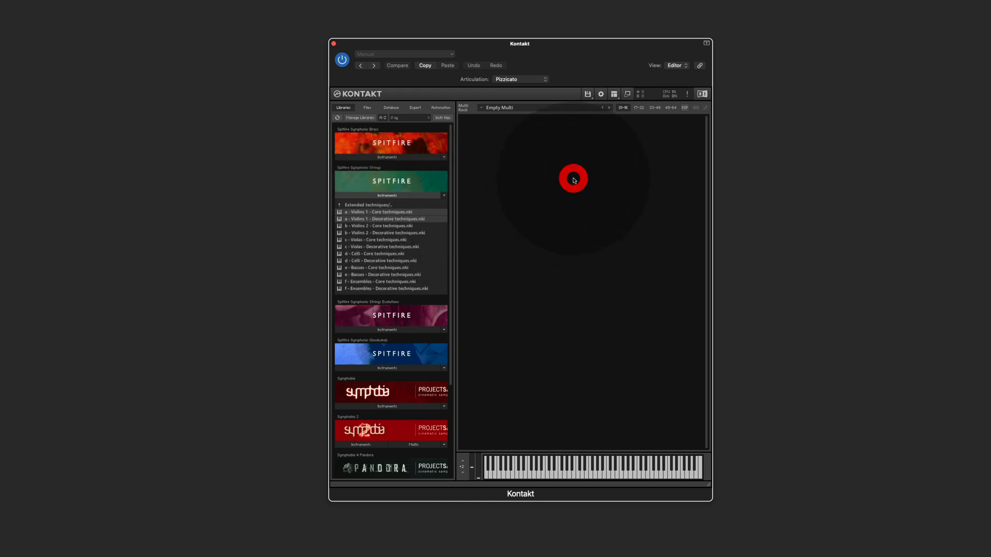
double_click(382, 215)
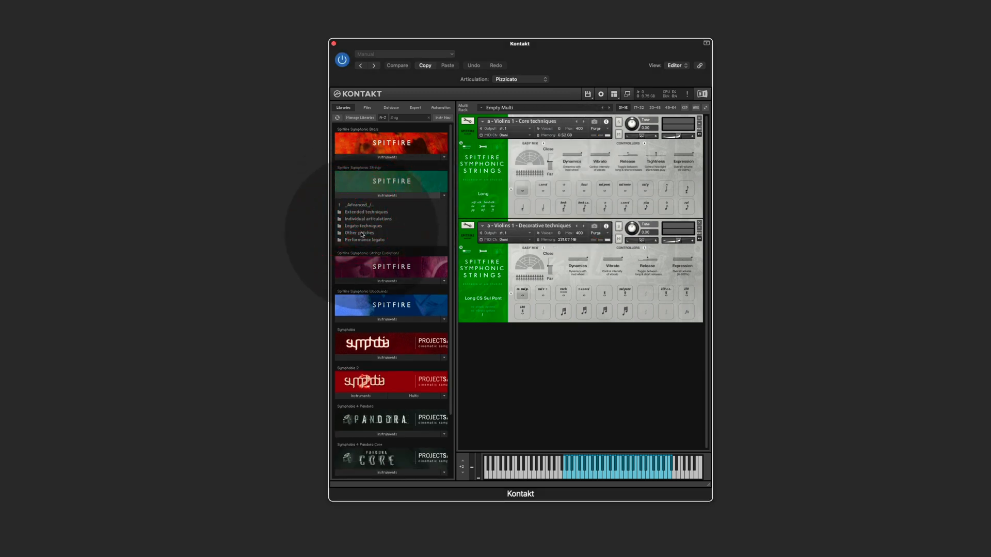
Load Performance legato and lock the Decorative techniques and Performance legato patches to UACC KS.
click(366, 239)
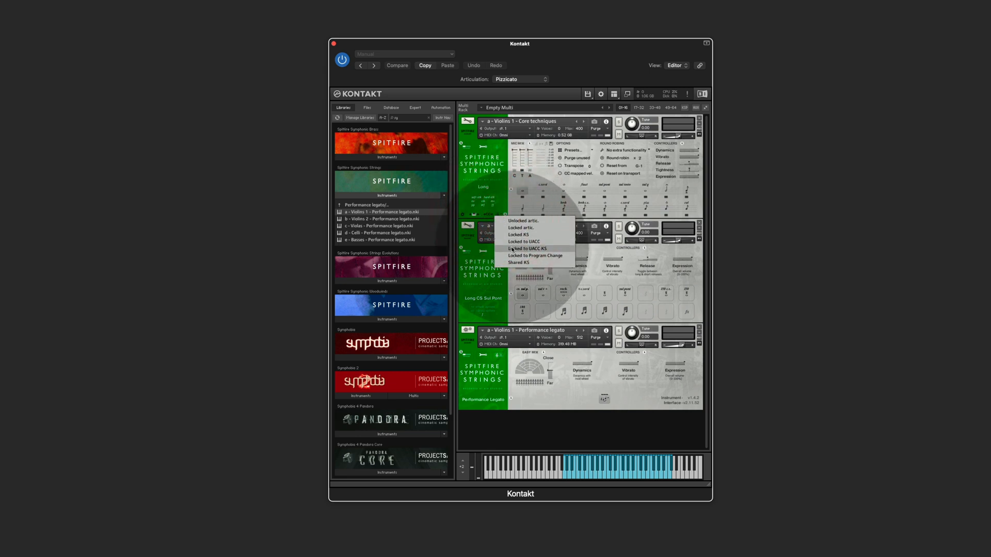
click(528, 248)
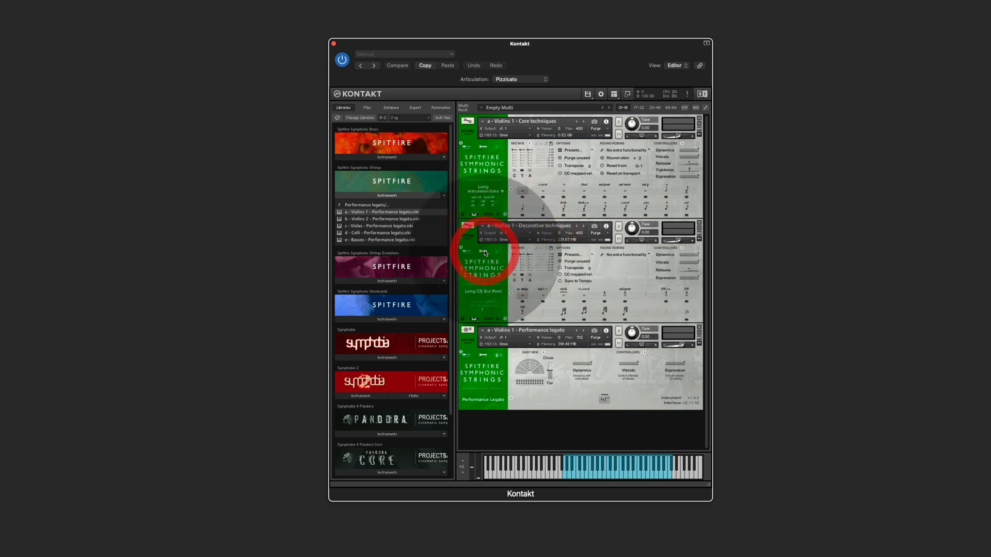
click(483, 319)
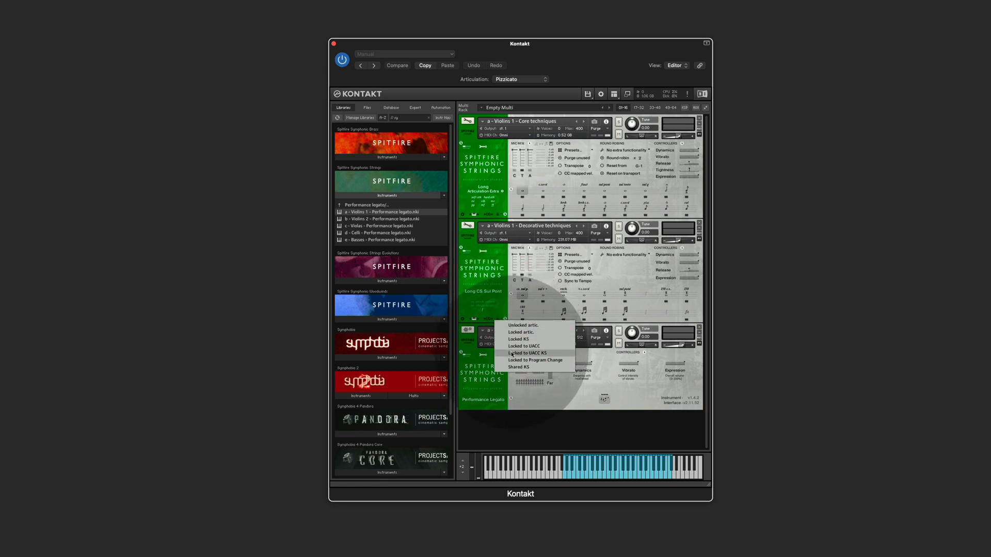
click(527, 353)
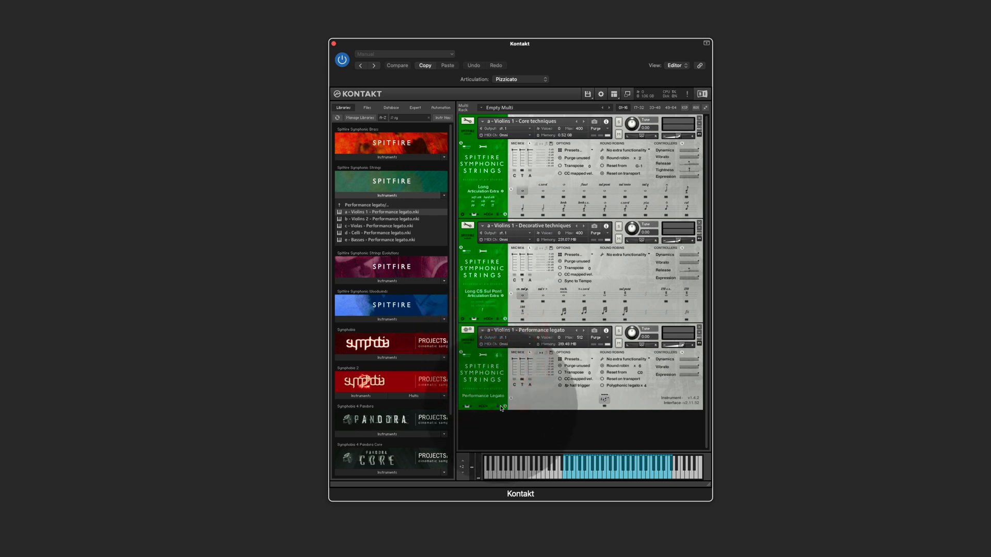
click(501, 407)
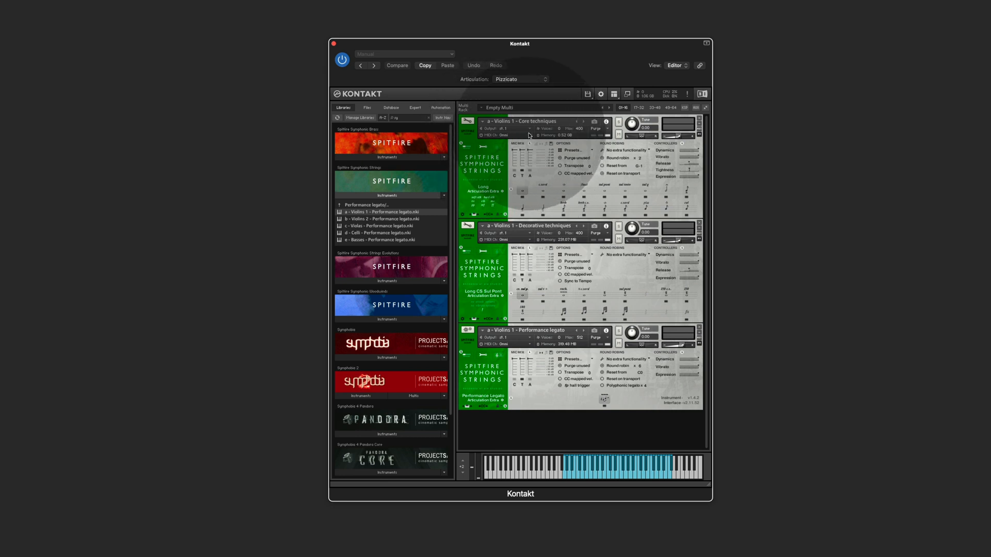
click(505, 135)
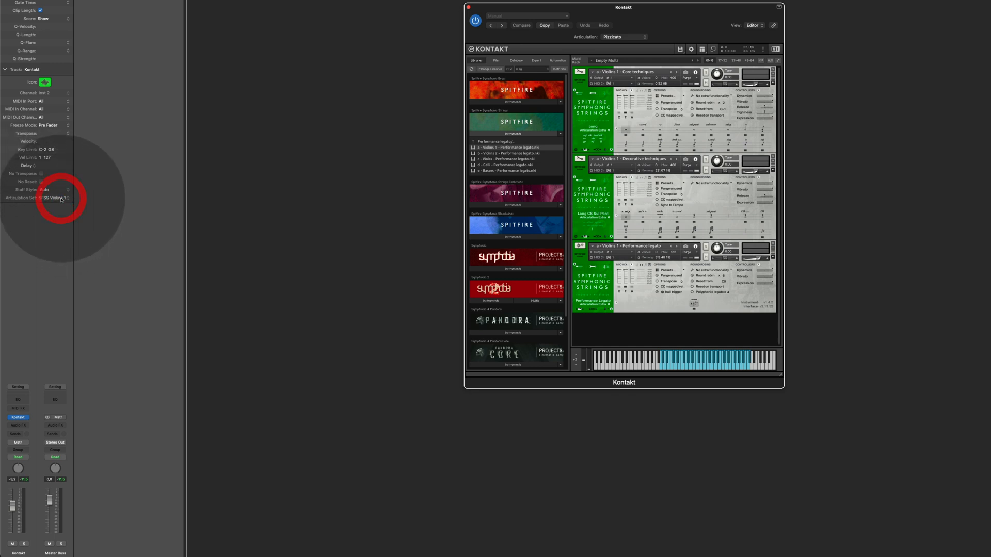
Reassign the SFSS Violins 1 CB articulation set from the Symphonic Strings Patches folder to the Kontakt track.
click(55, 198)
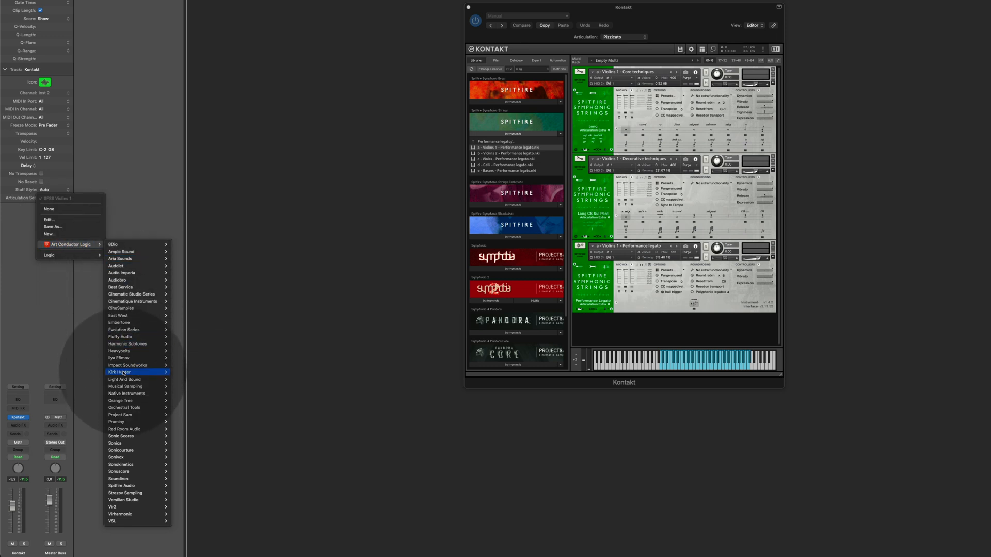
mouse_move(125, 485)
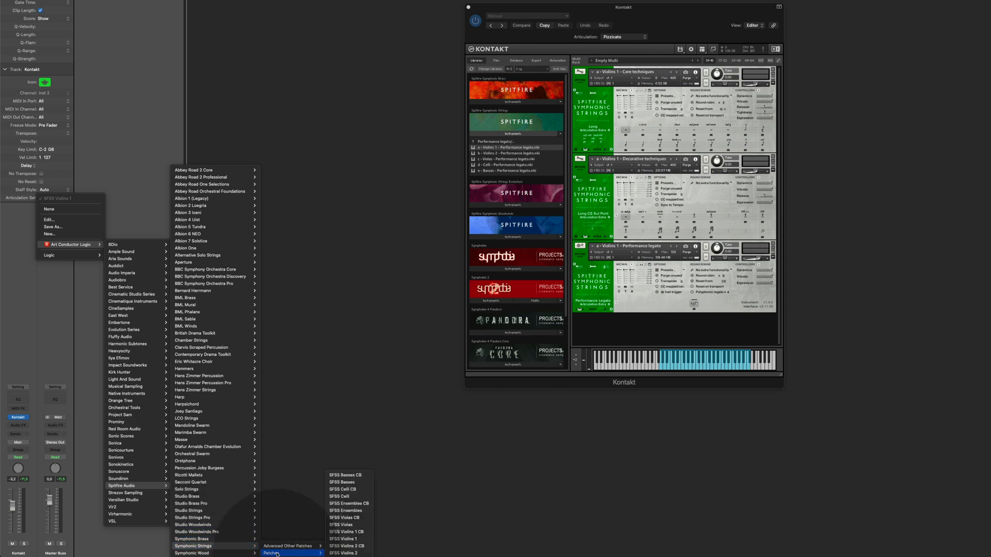
mouse_move(346, 517)
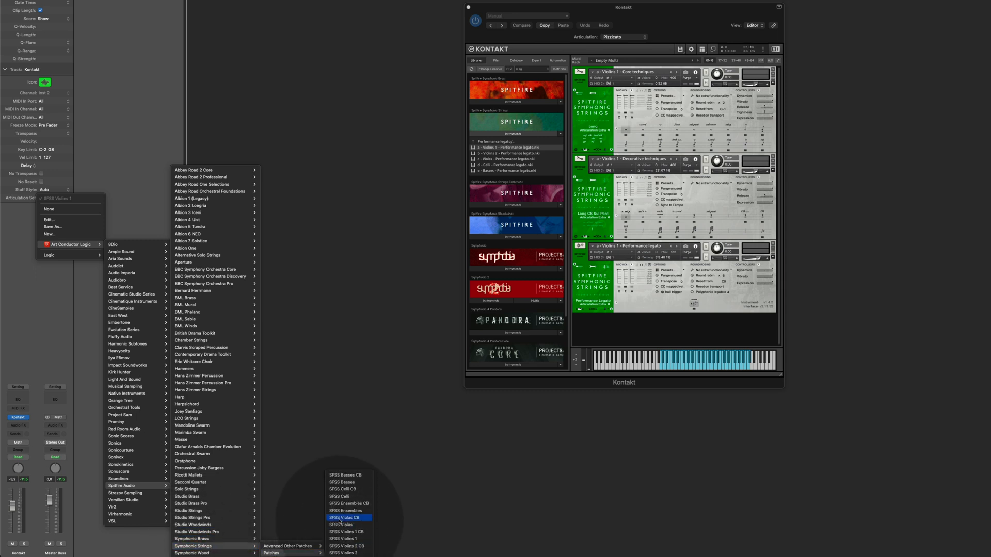
mouse_move(346, 532)
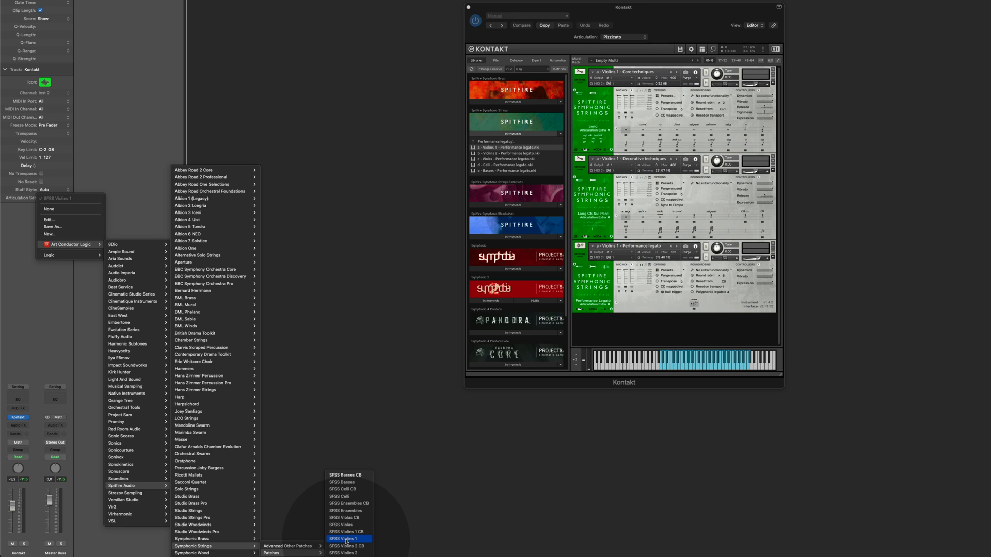
mouse_move(348, 531)
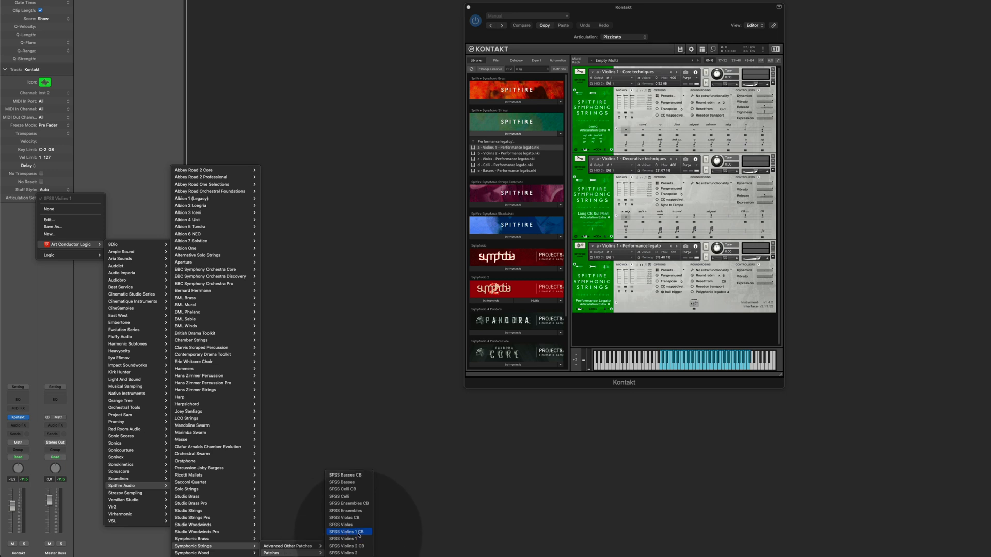
click(345, 531)
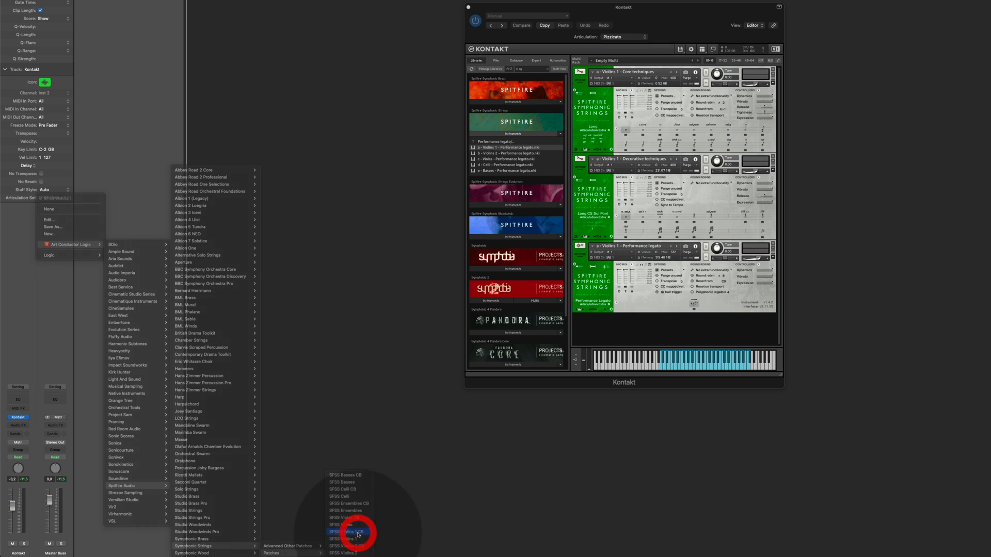
click(354, 532)
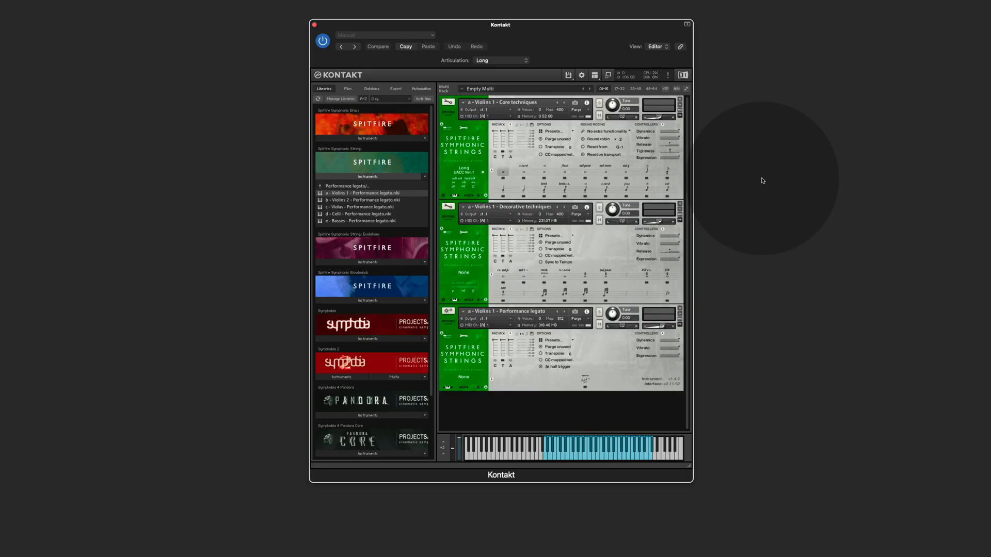
Select Tremolo 150, then Legato, so the Decorative and Performance legato patches activate in turn.
click(499, 60)
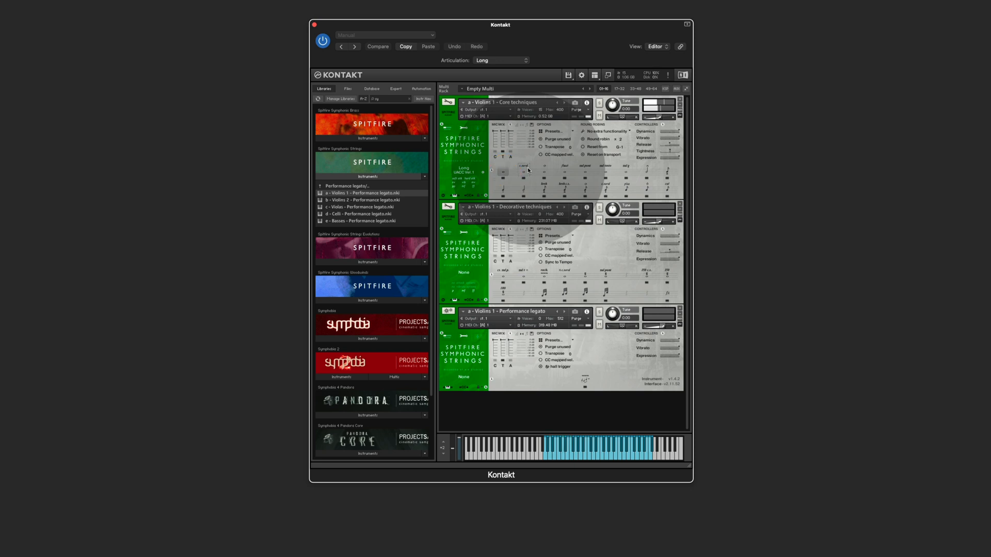
click(500, 60)
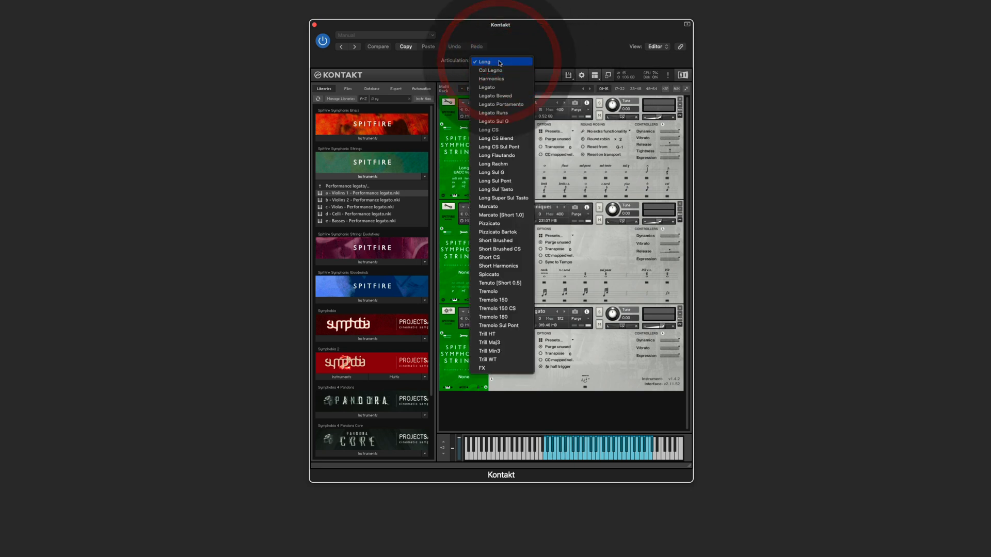
mouse_move(499, 299)
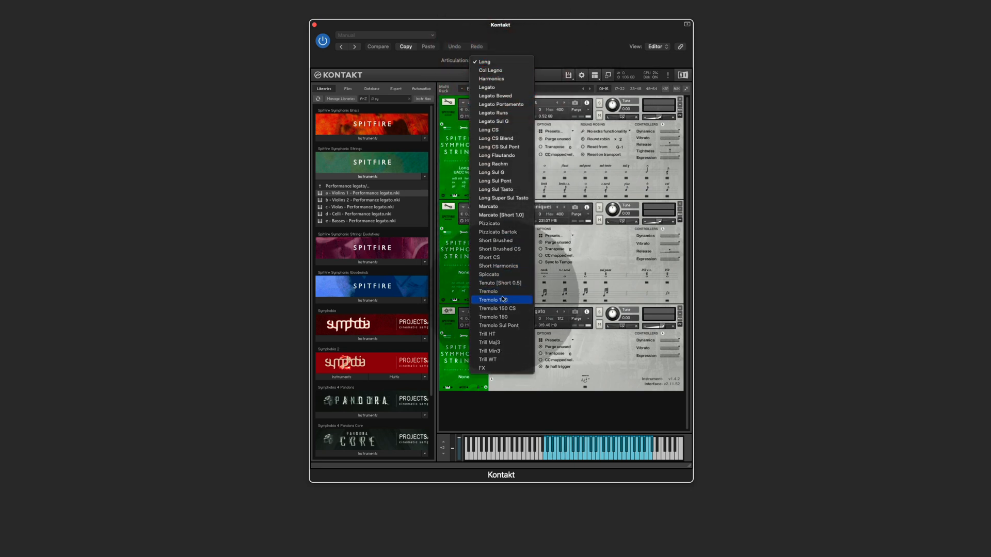
click(500, 299)
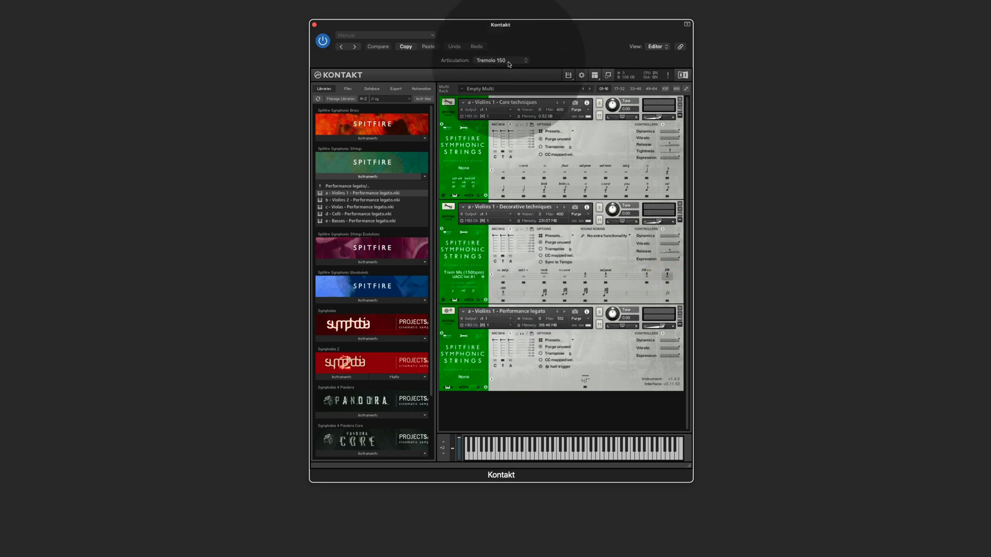
click(501, 60)
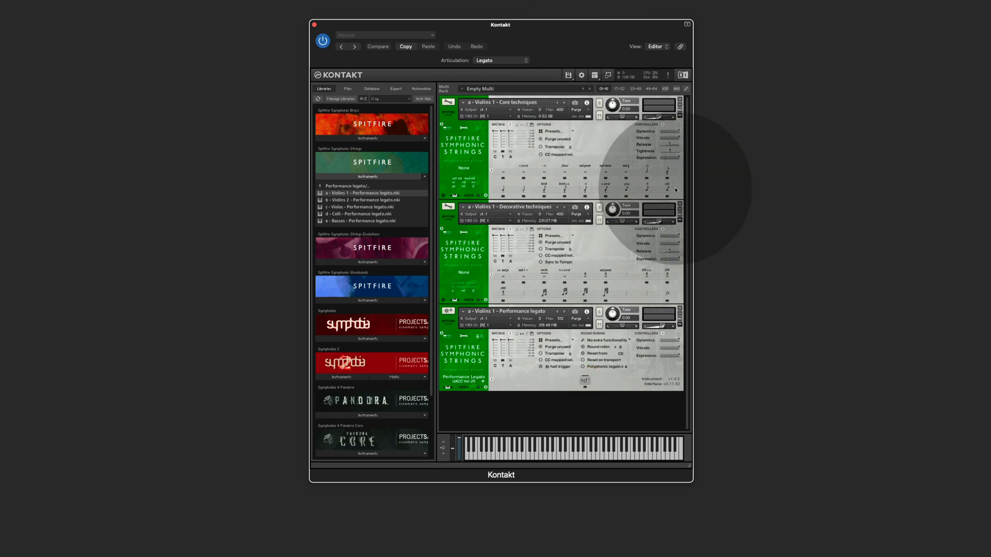
mouse_move(735, 189)
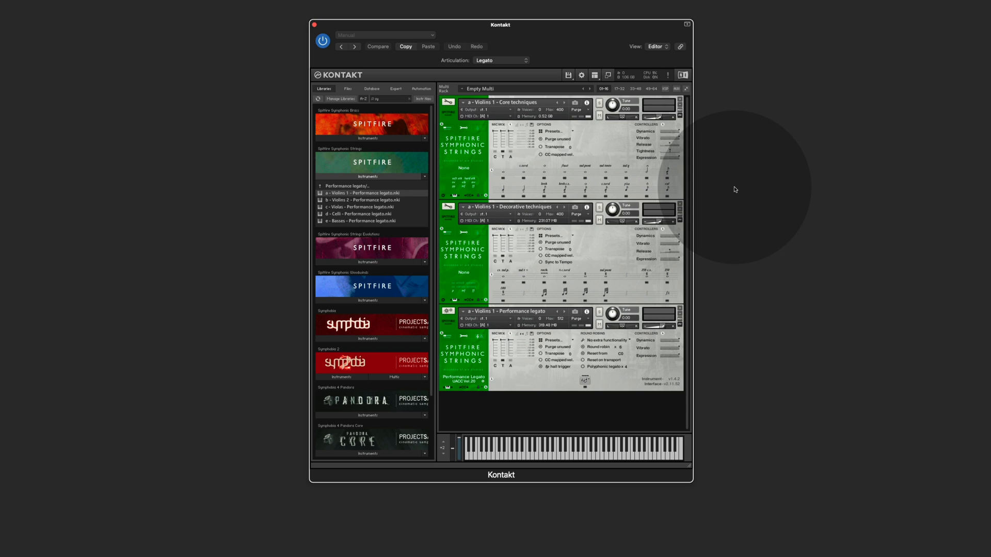
mouse_move(534, 413)
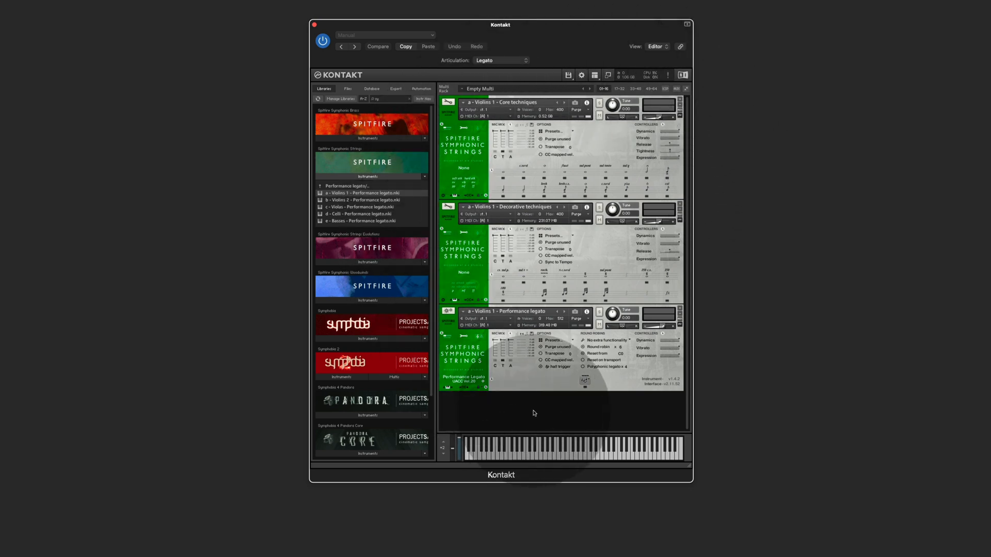